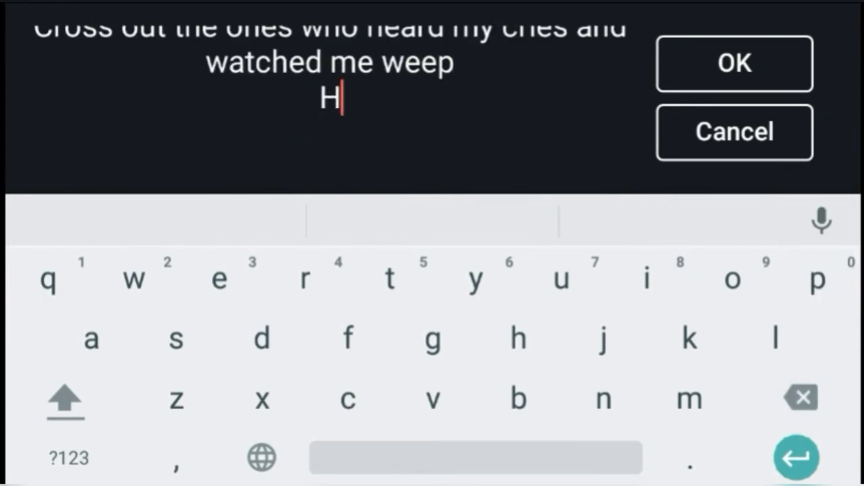
Step: Place the four-line verse lyrics as a text layer over the green background
left_click(734, 63)
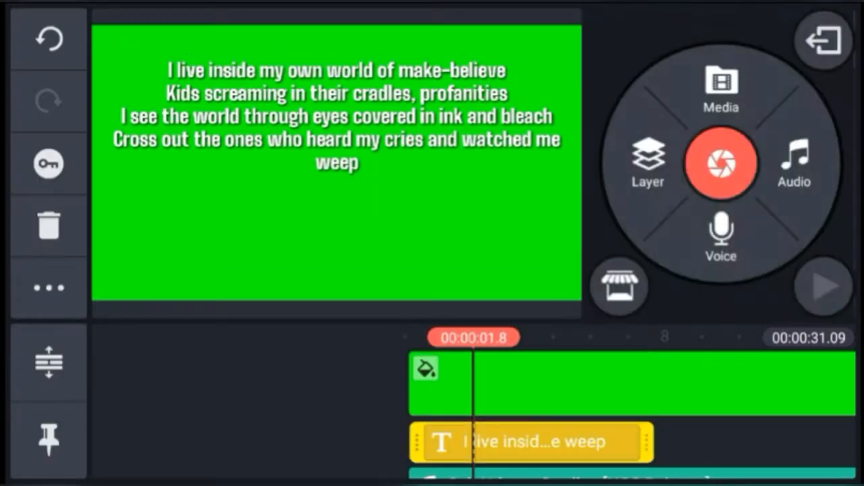
left_click(824, 288)
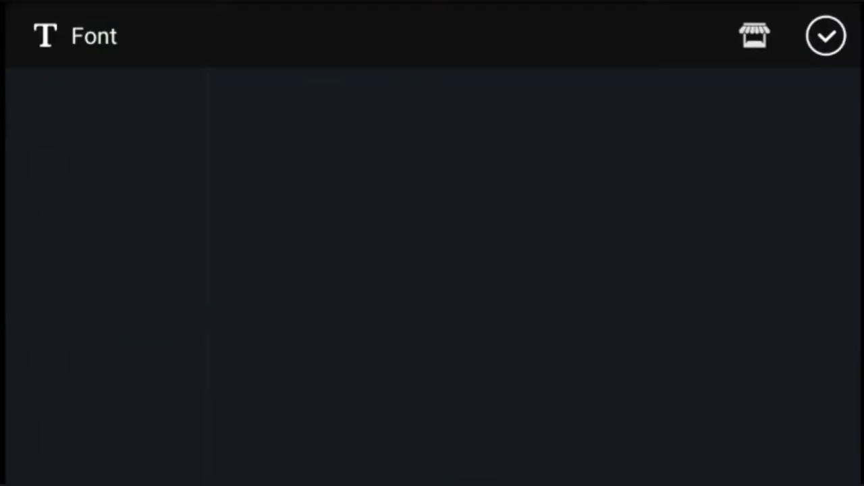
Step: Choose a font for the lyric text layer
left_click(830, 35)
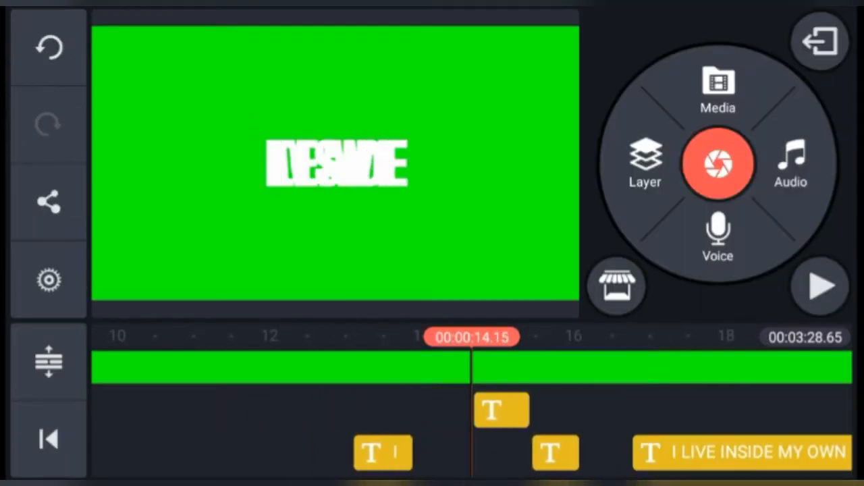
Step: Arrange the OWN, WORLD, OF, MAKE and BELIEVE word clips and preview their timing
left_click(818, 286)
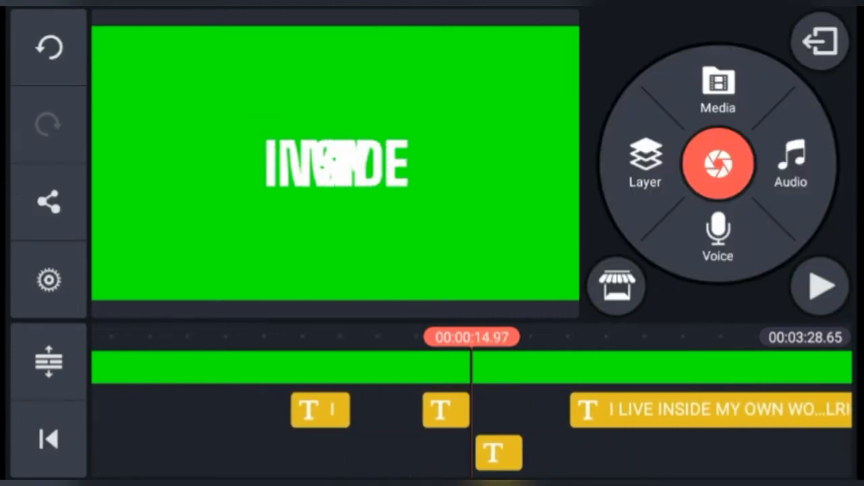
left_click(456, 411)
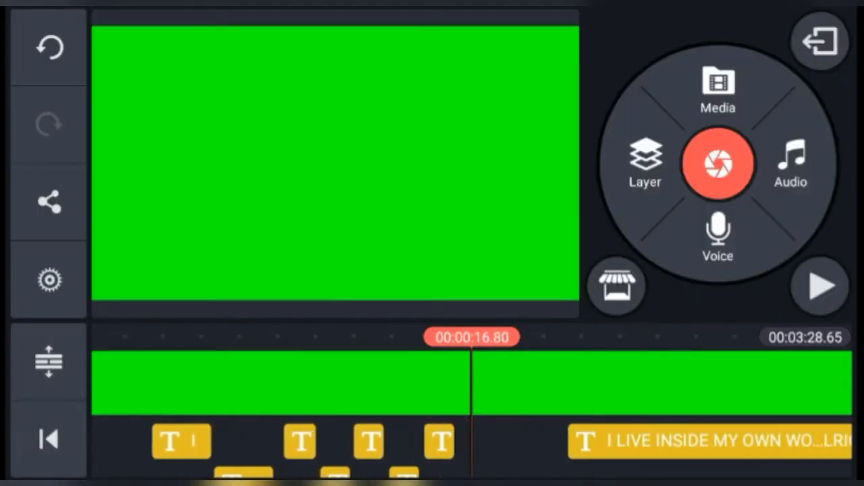
left_click(487, 453)
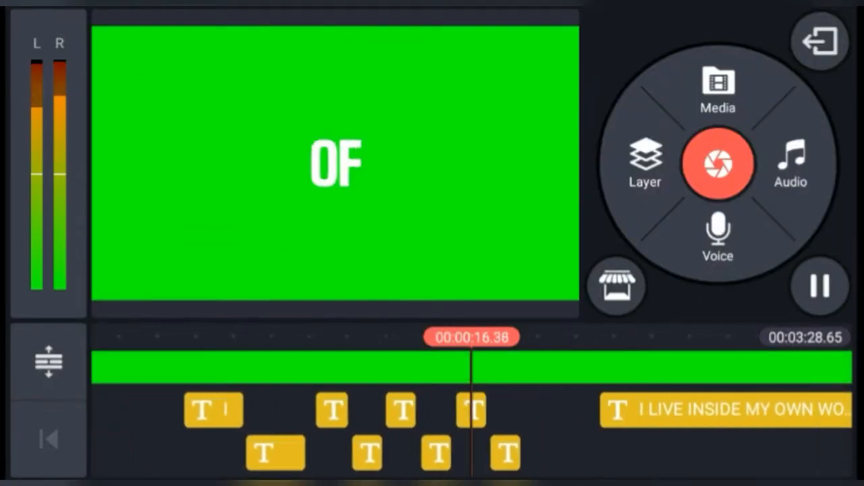
left_click(472, 410)
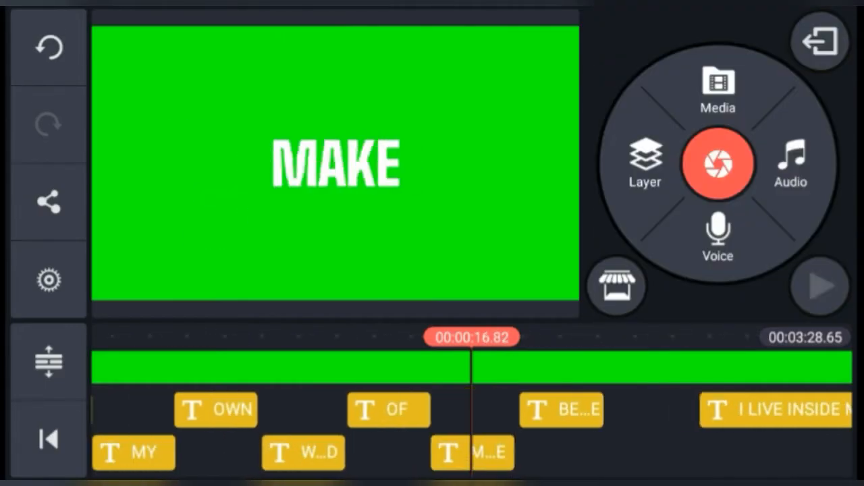
left_click(818, 288)
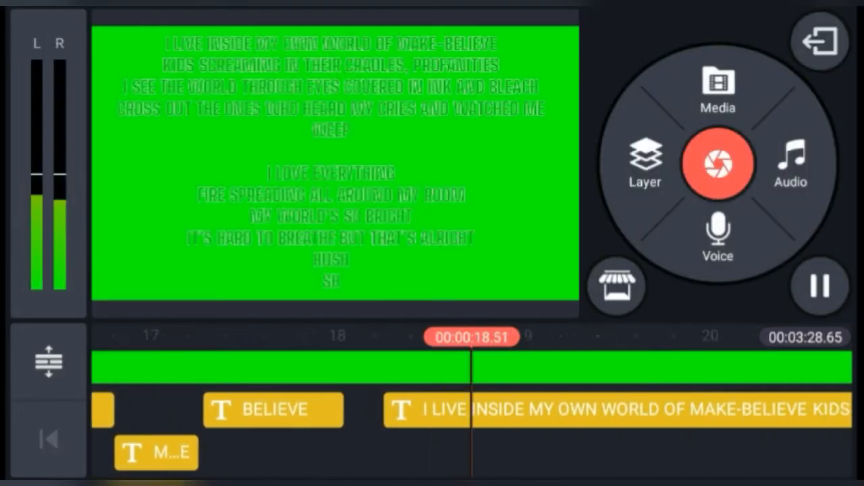
left_click(821, 288)
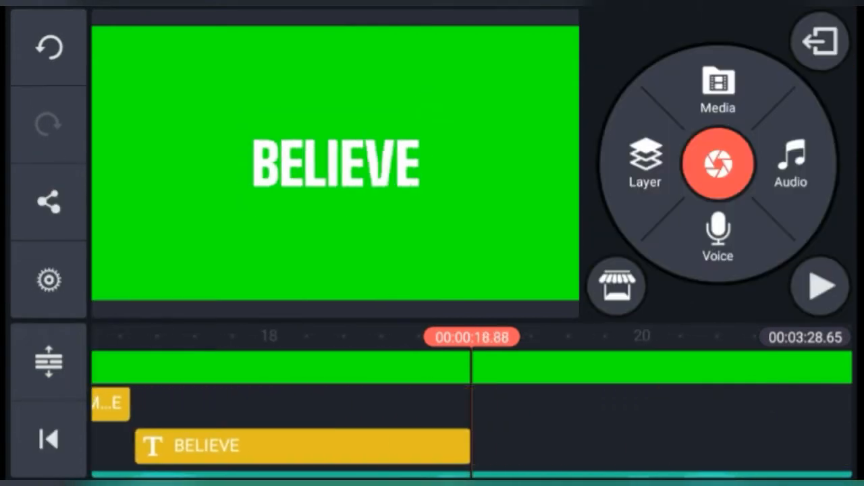
left_click(298, 446)
type("SCREAMING")
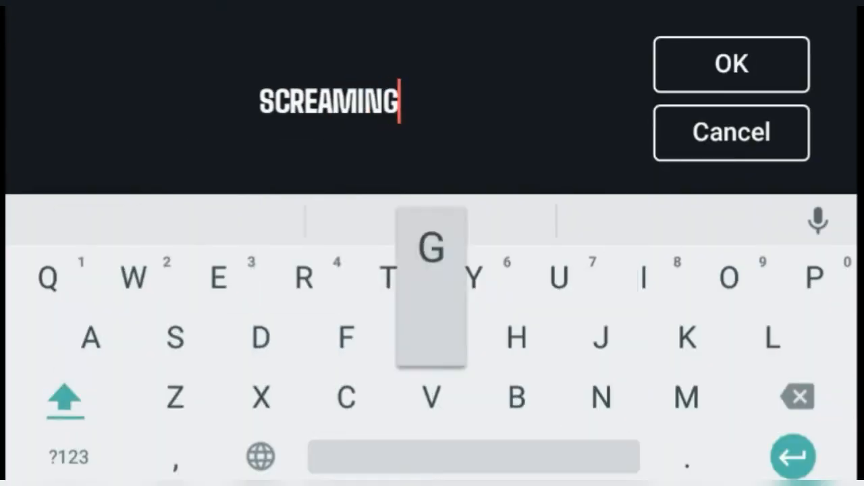
Step: Add SCREAMING, IN and CRADLES as separate single-word text clips
left_click(732, 64)
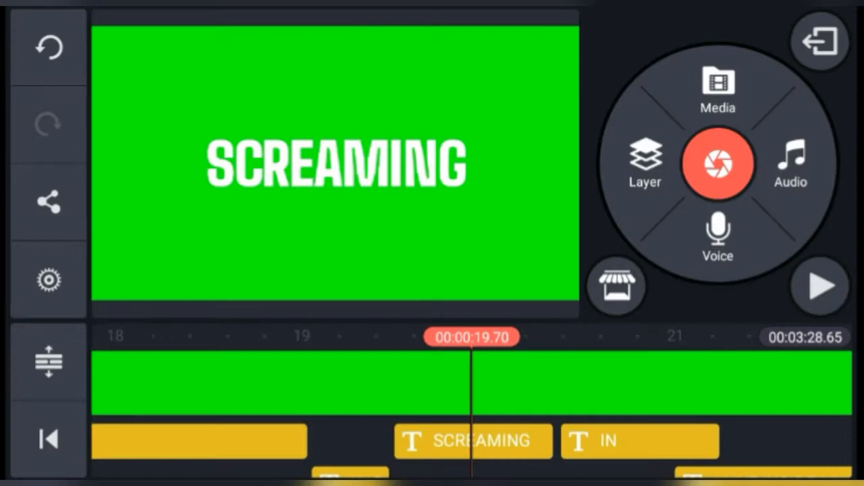
left_click(630, 441)
type("CRADLES")
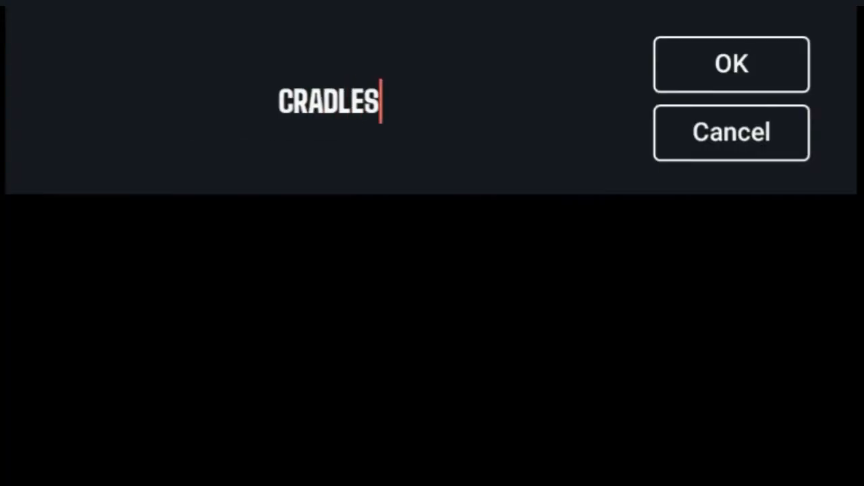
left_click(731, 64)
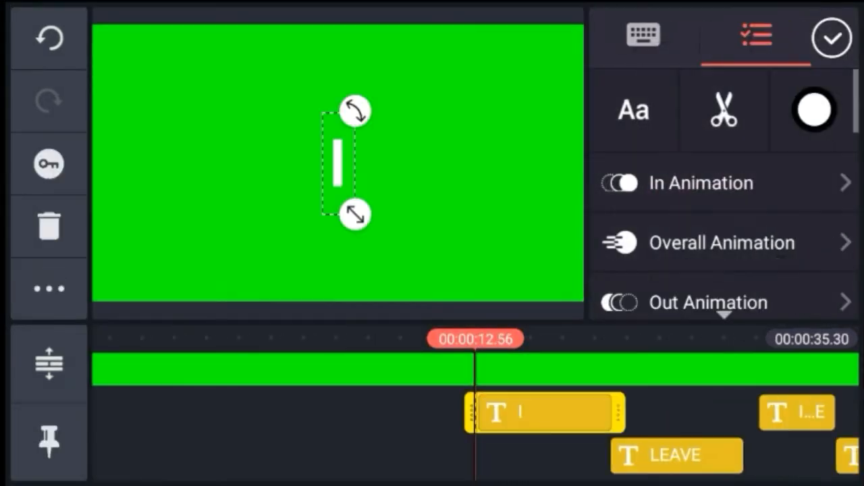
Step: Set the In Animation to None on the early word clips, including OWN
left_click(701, 183)
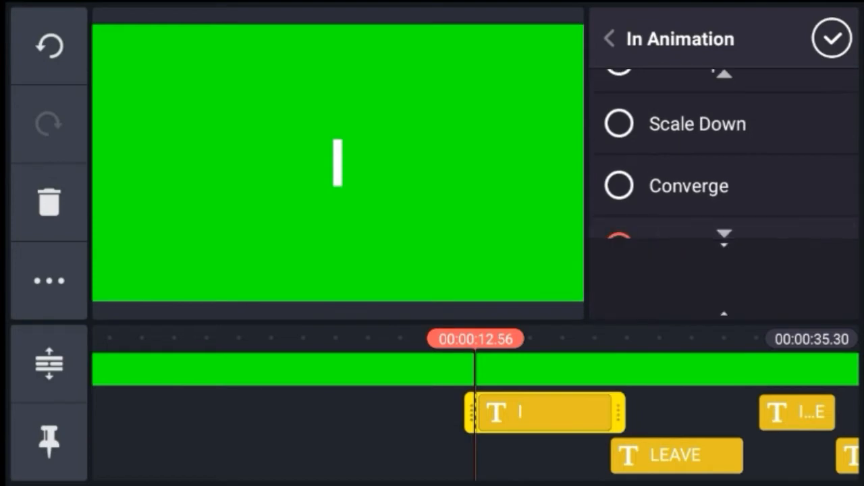
left_click(709, 203)
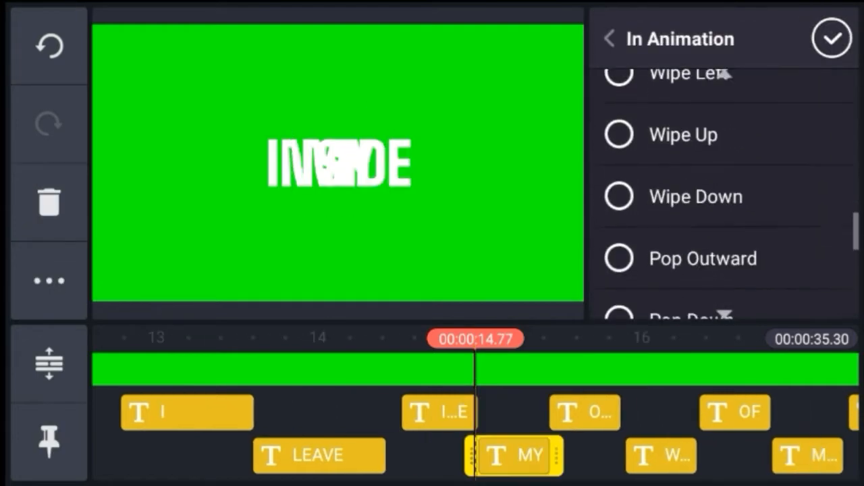
left_click(613, 38)
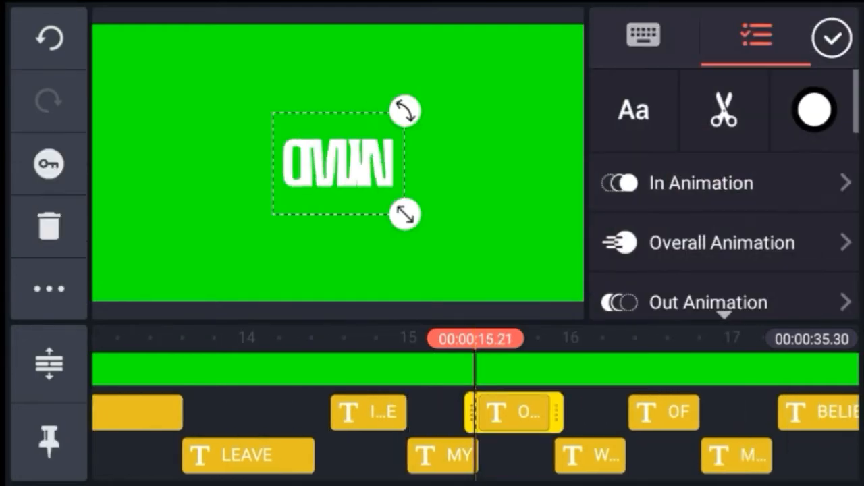
left_click(702, 183)
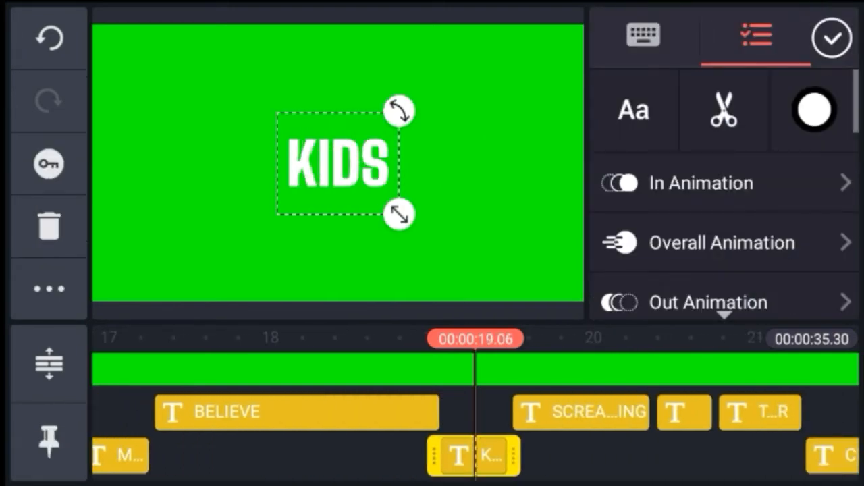
Step: Set the In Animation on the SCREAMING, THEIR and PROFANITIES word clips
left_click(723, 183)
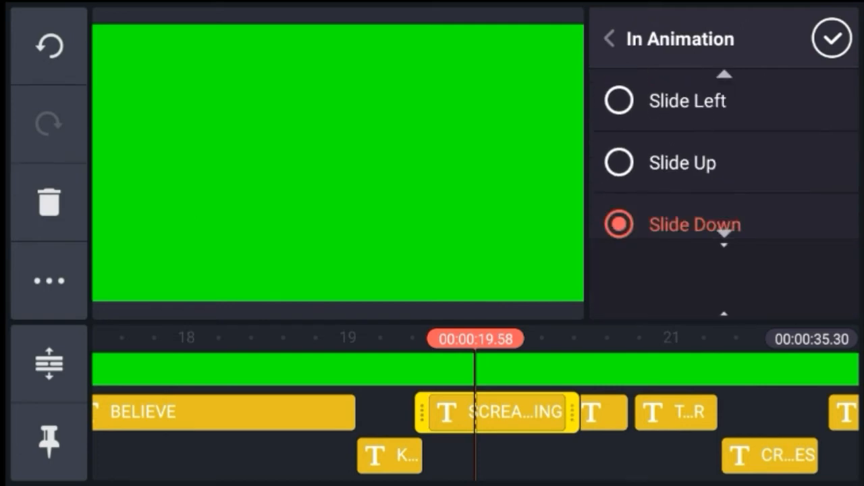
scroll("down", 3)
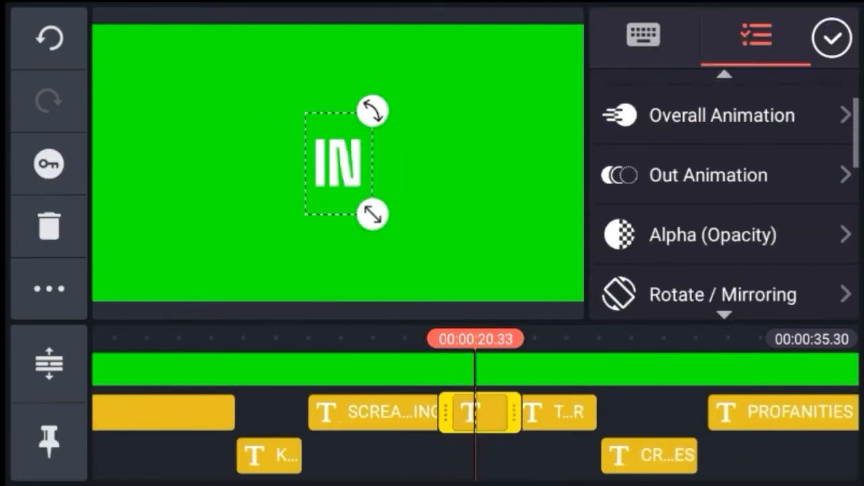
left_click(721, 115)
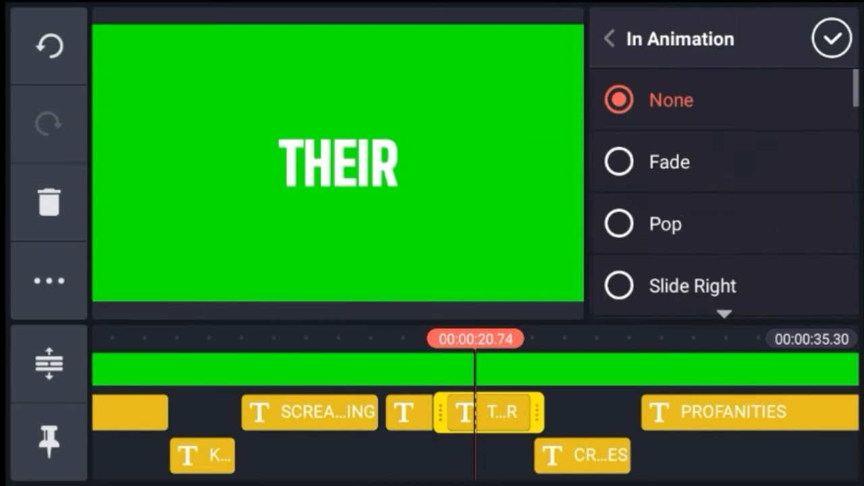
left_click(609, 37)
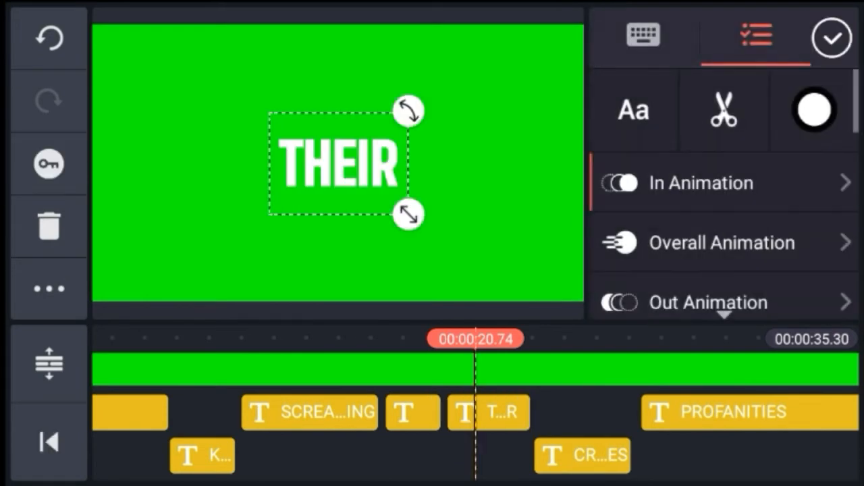
left_click(701, 182)
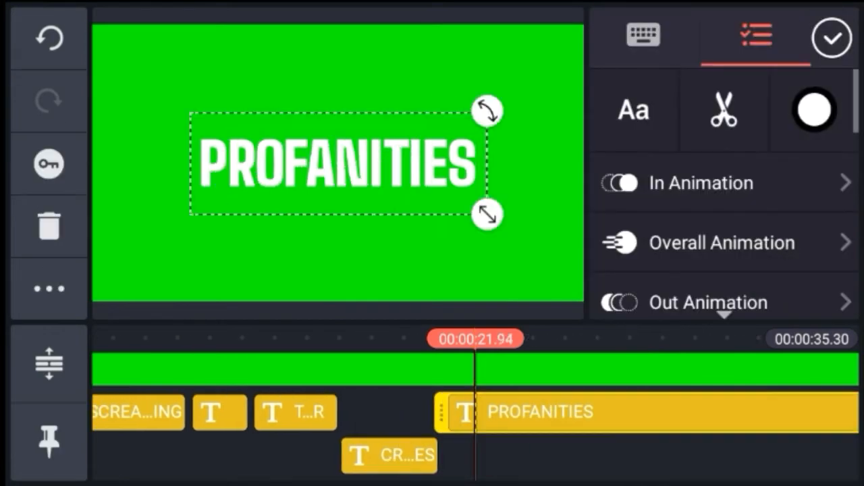
left_click(702, 183)
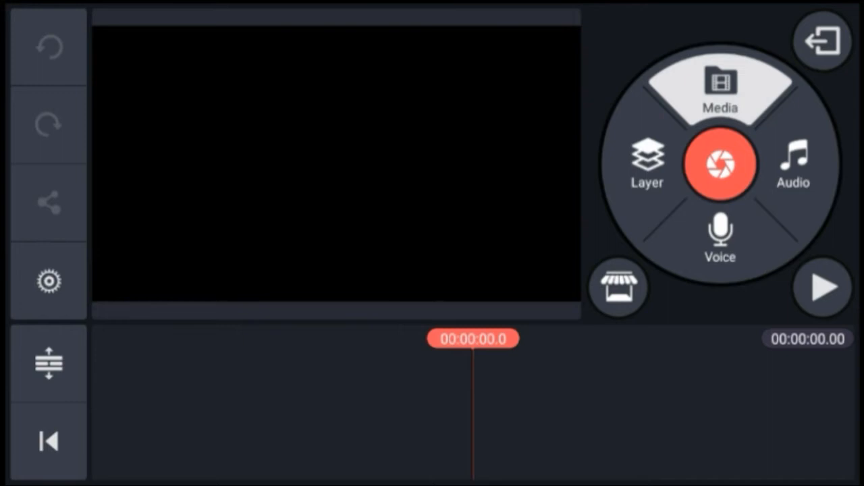
Step: Add the silhouette dance video to a new project and slow it to 0.8x
left_click(719, 84)
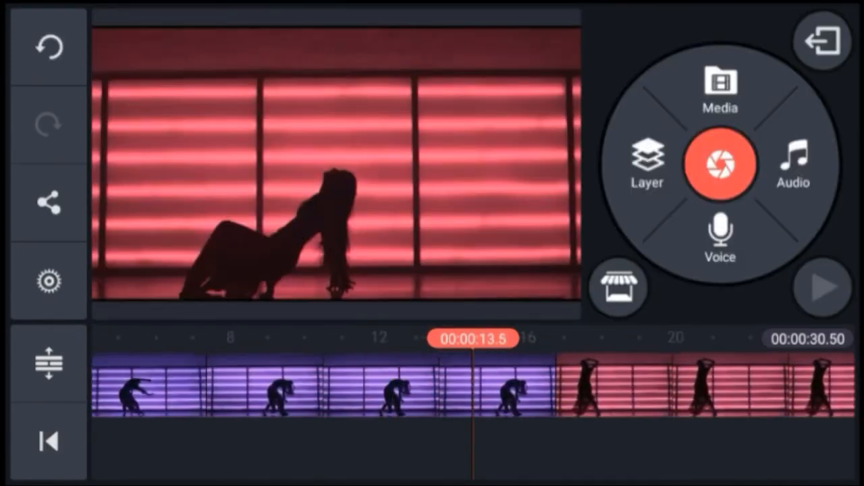
left_click(270, 392)
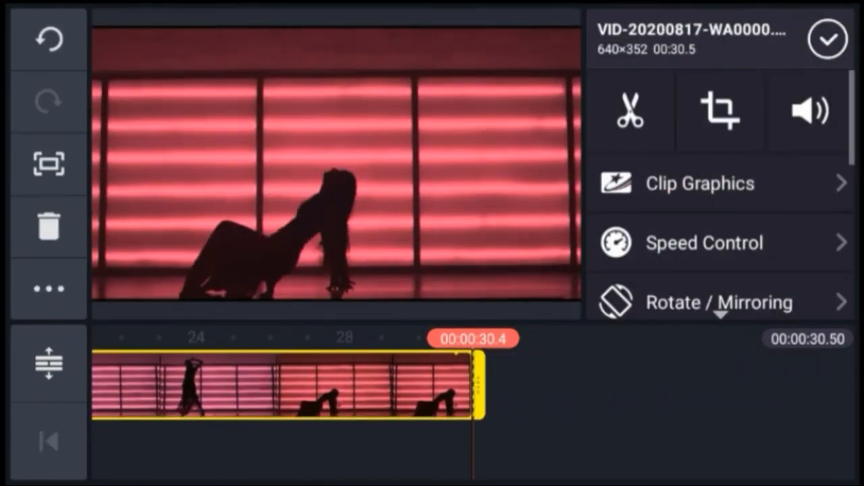
left_click(705, 242)
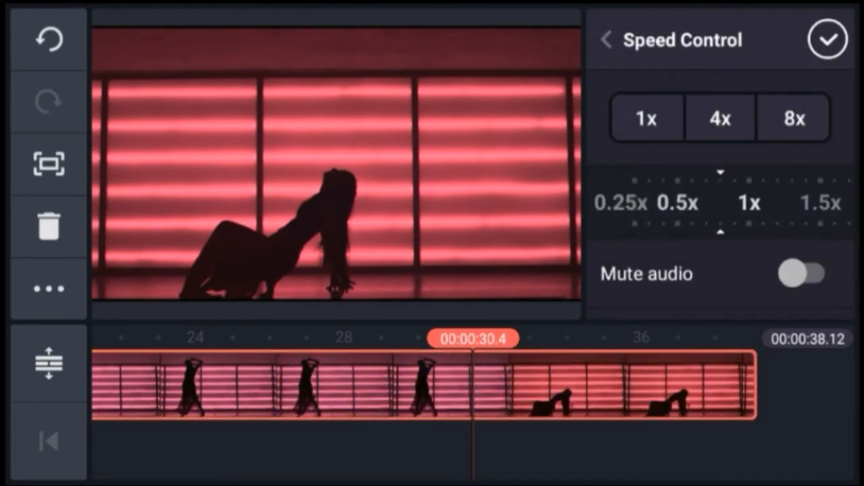
left_click(827, 39)
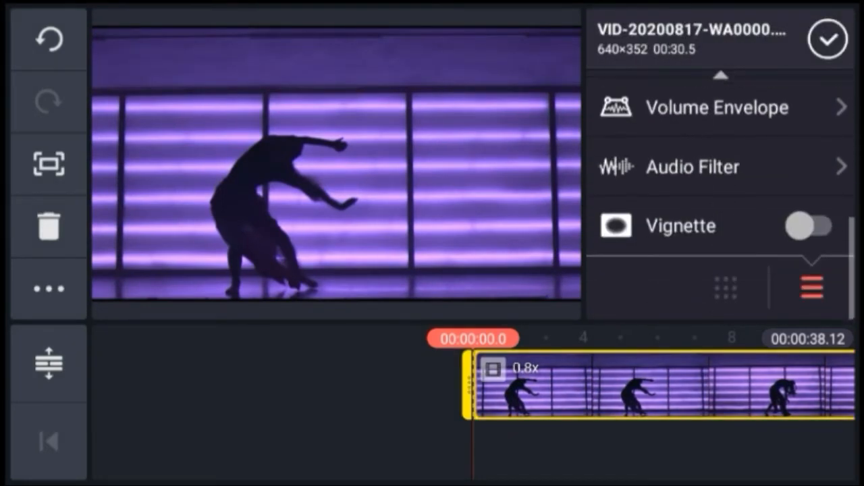
scroll("down", 3)
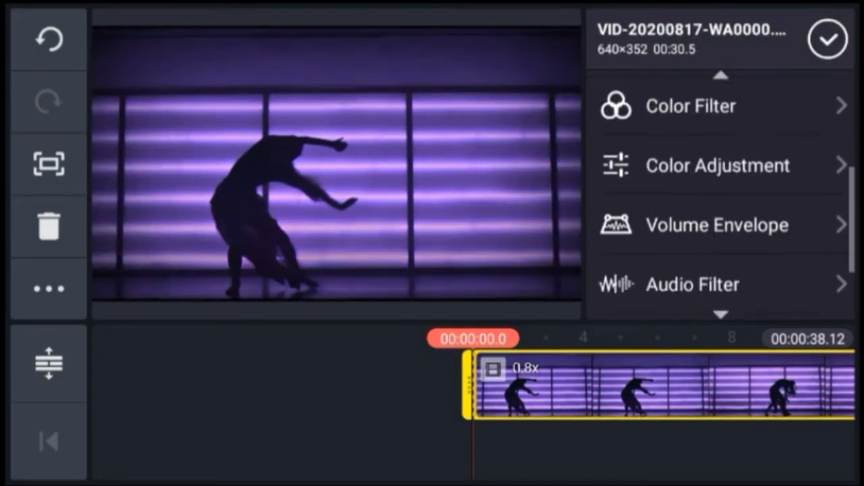
left_click(826, 38)
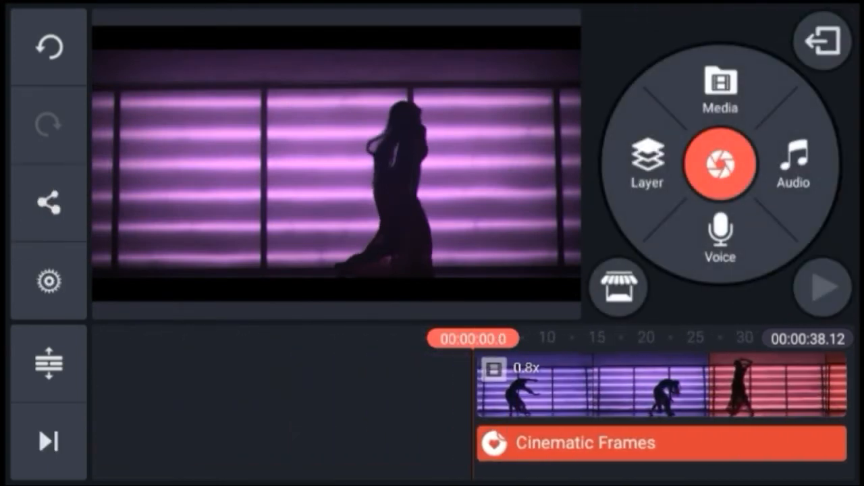
Step: Add the green-screen lyric video layer, enable chroma key, and set opacity to 79%
left_click(793, 161)
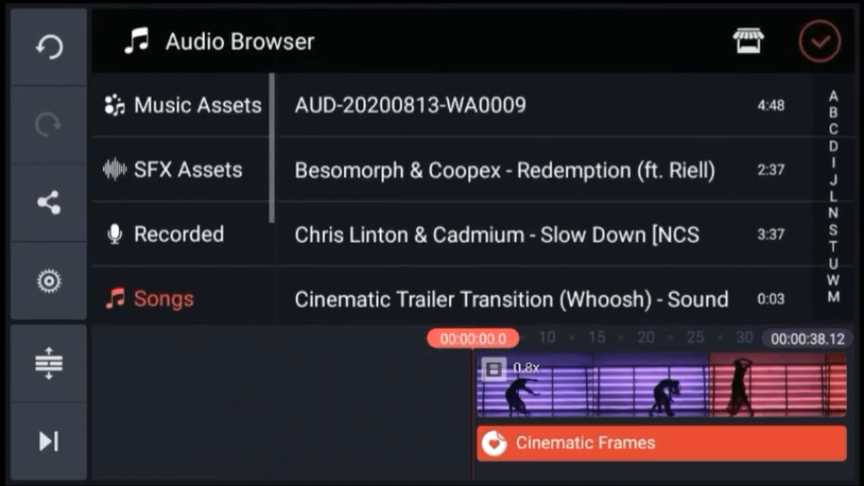
left_click(821, 41)
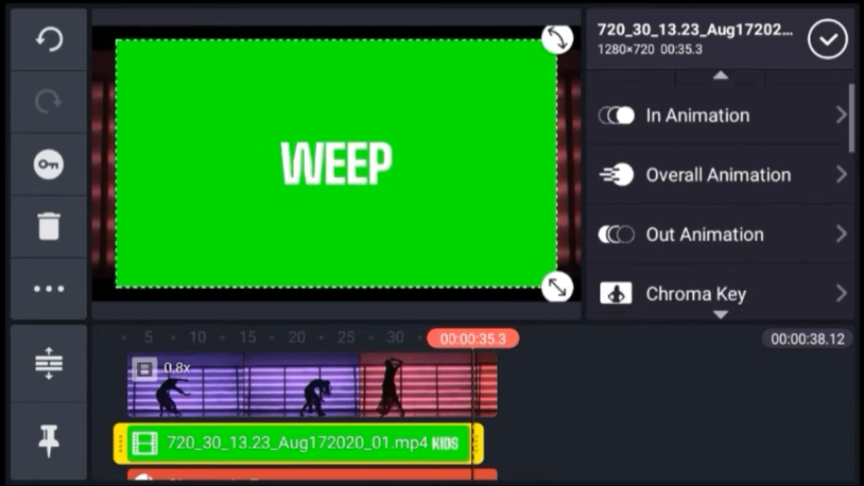
left_click(695, 293)
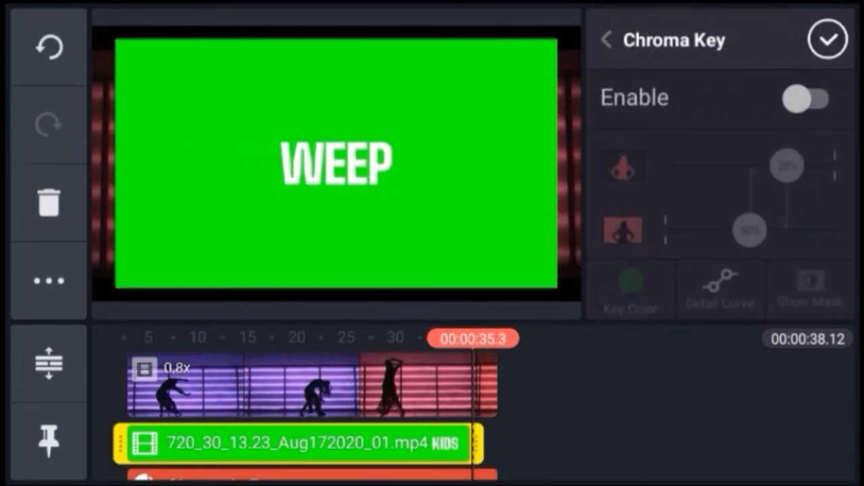
left_click(811, 98)
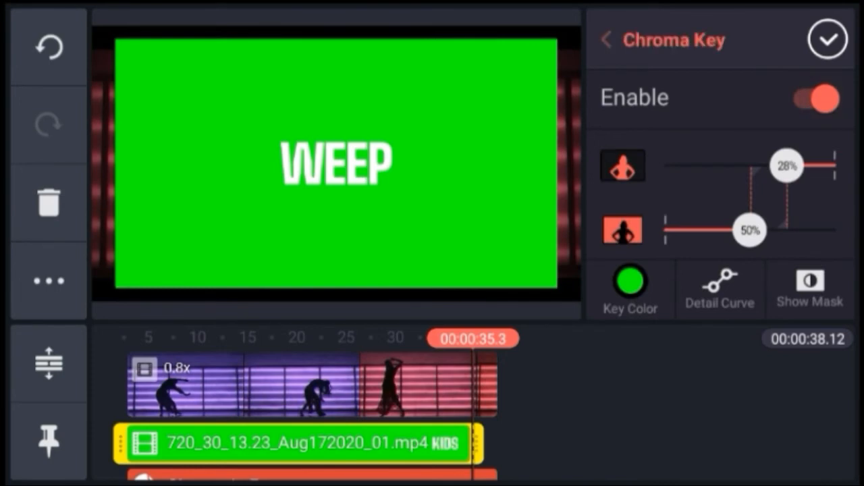
left_click(608, 39)
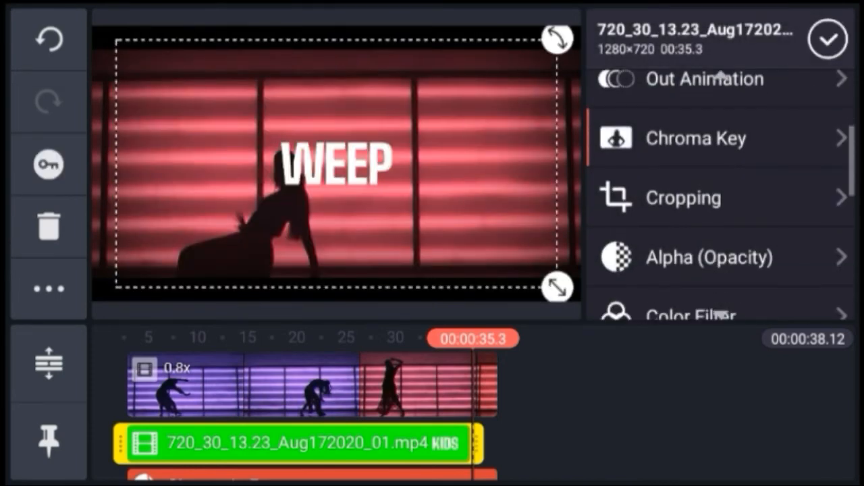
left_click(709, 258)
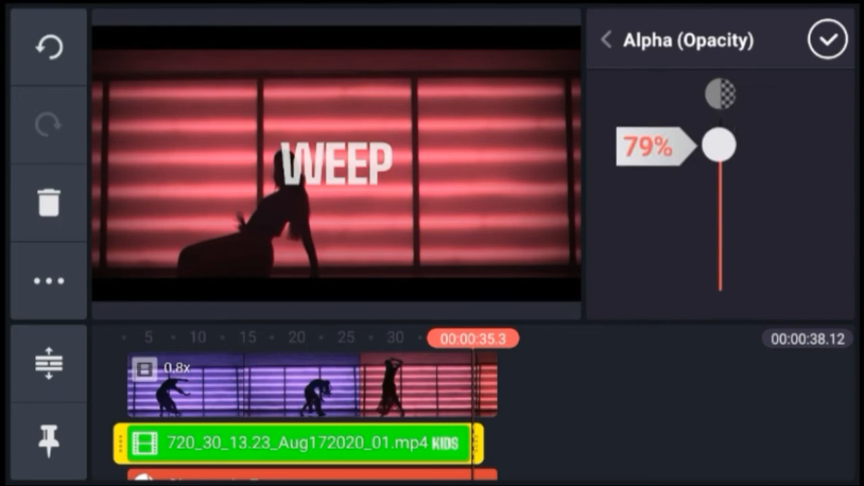
left_click(607, 39)
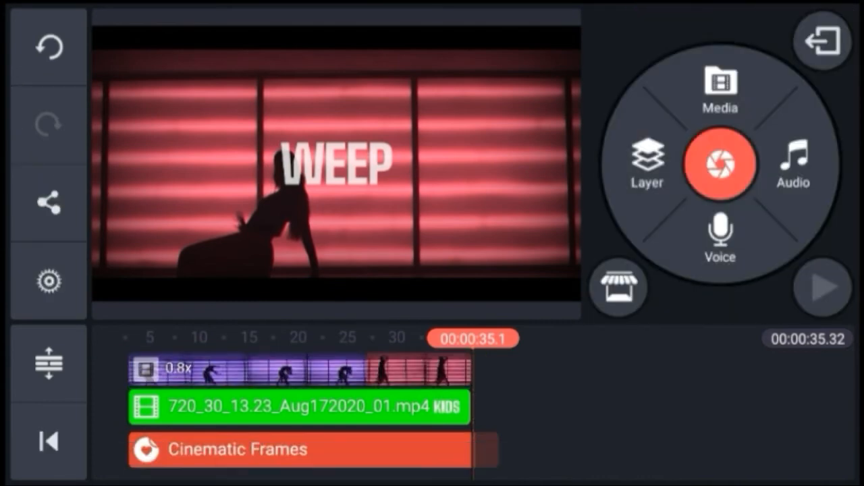
Step: Adjust the Cinematic Frames layer, then play the composition full screen from the start
left_click(228, 449)
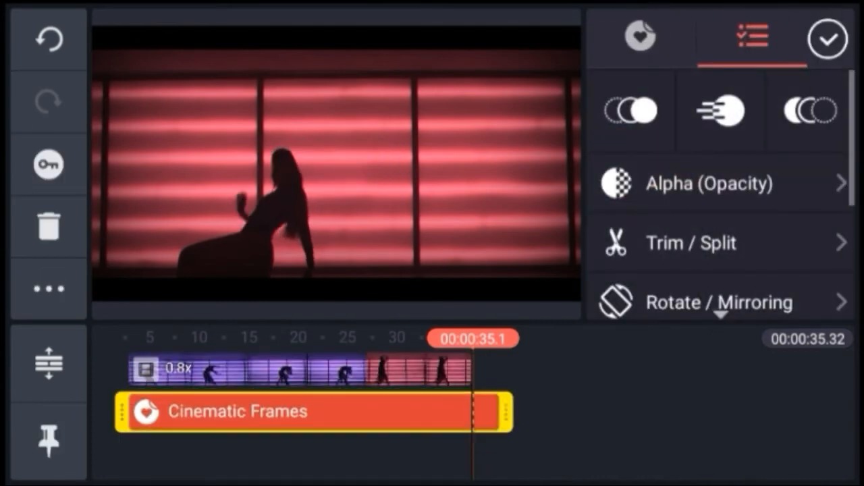
left_click(691, 243)
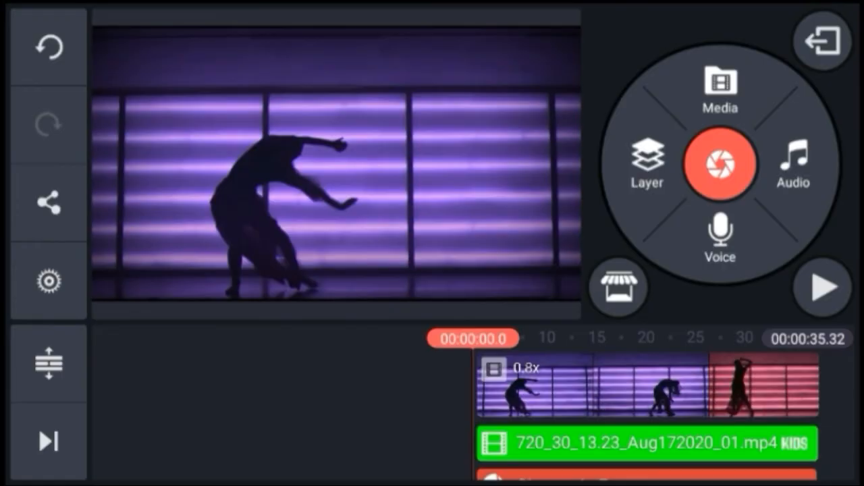
left_click(824, 288)
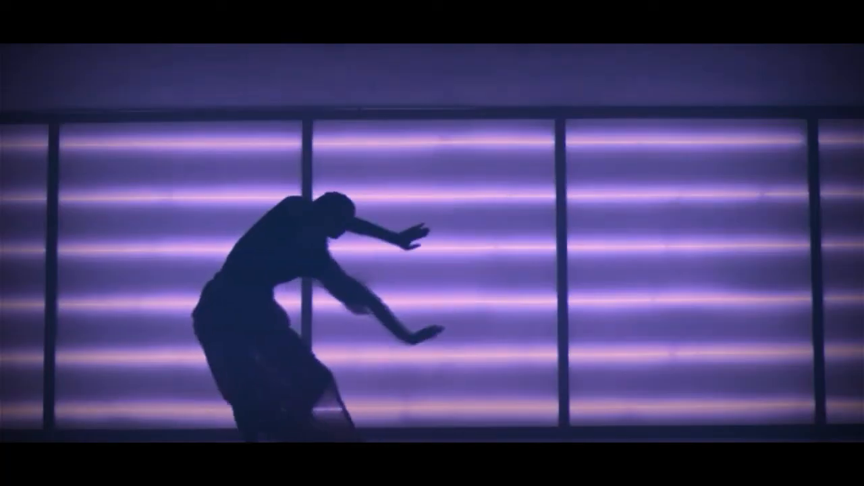